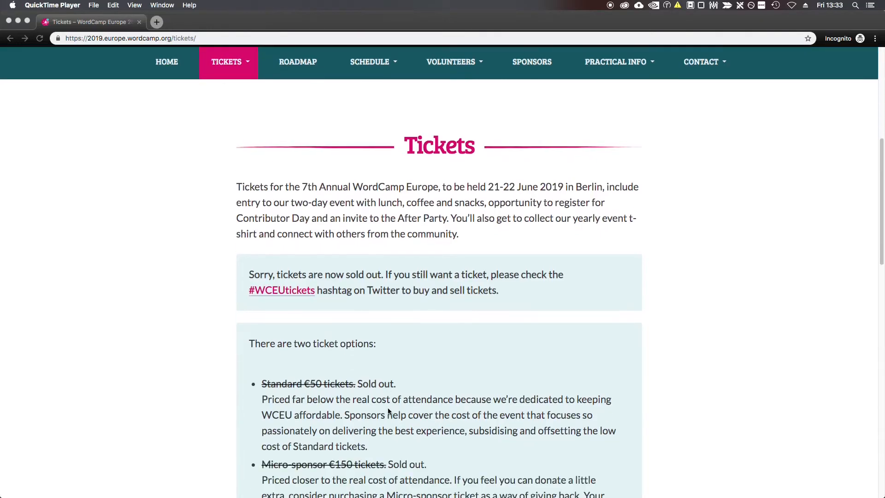
{"action": "scroll", "scroll_direction": "down", "scroll_amount": 3}
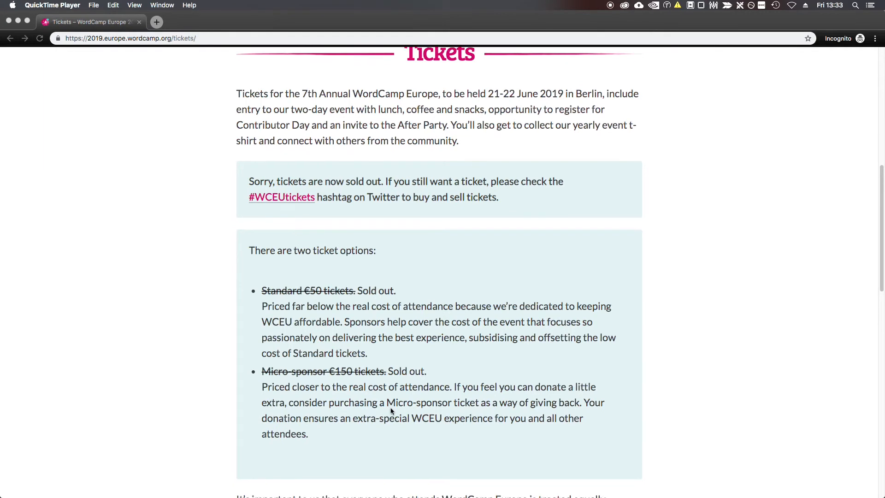
{"action": "scroll", "scroll_direction": "down", "scroll_amount": 3}
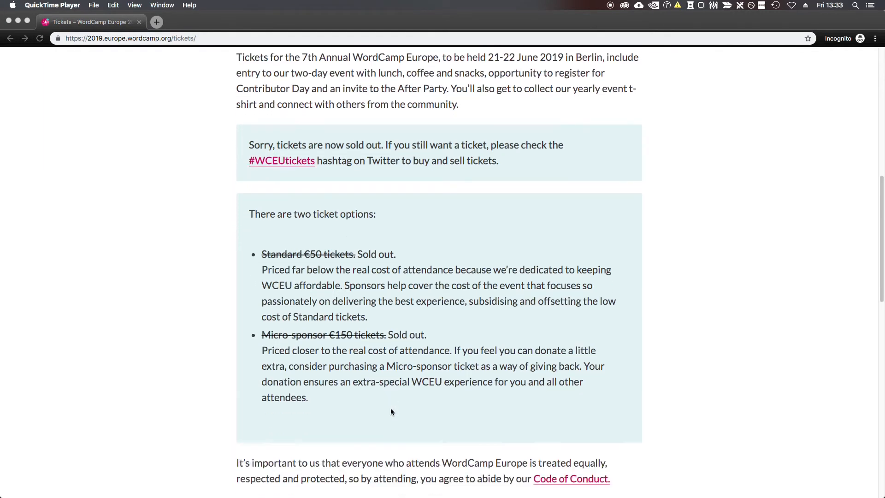
{"action": "scroll", "scroll_direction": "down", "scroll_amount": 3}
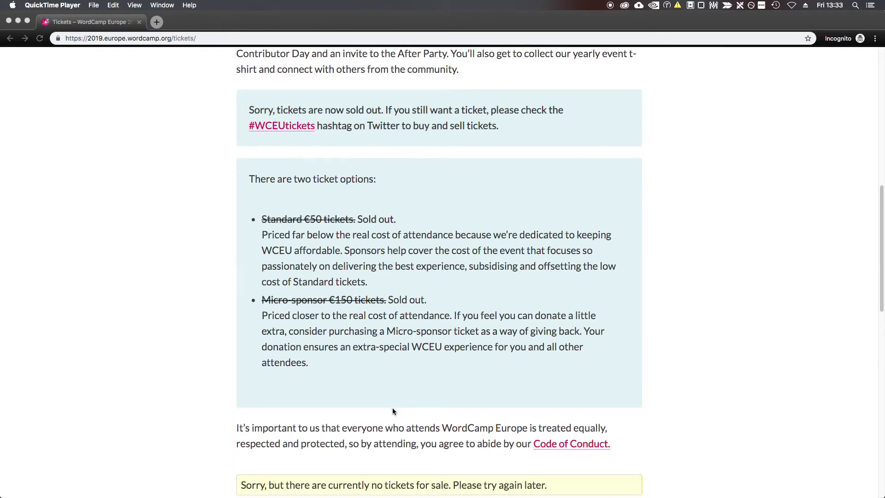
{"action": "scroll", "scroll_direction": "down", "scroll_amount": 3}
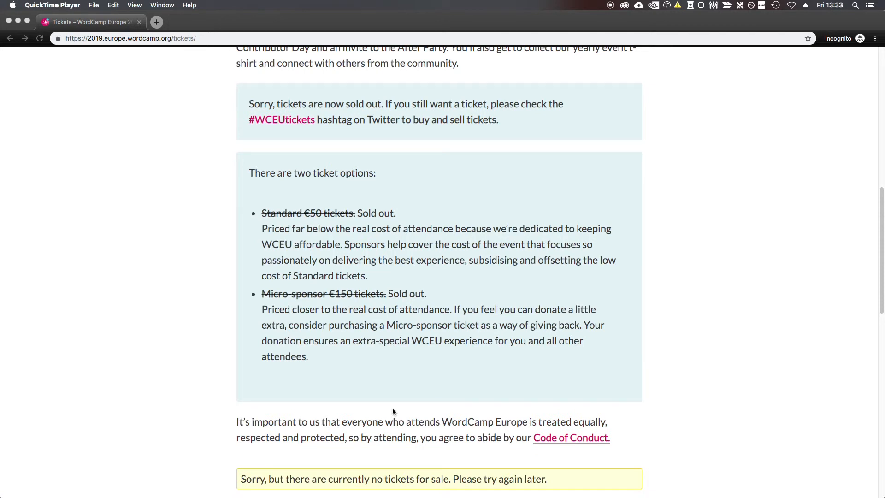